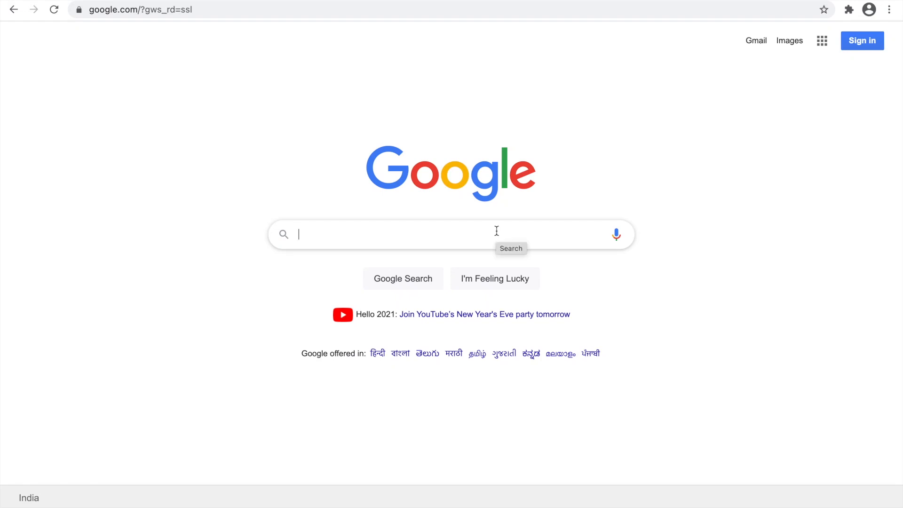
Step: Search Google for 'microsoft research ID' and open the 'Microsoft Academic: Home' result
text(microsoft researc)
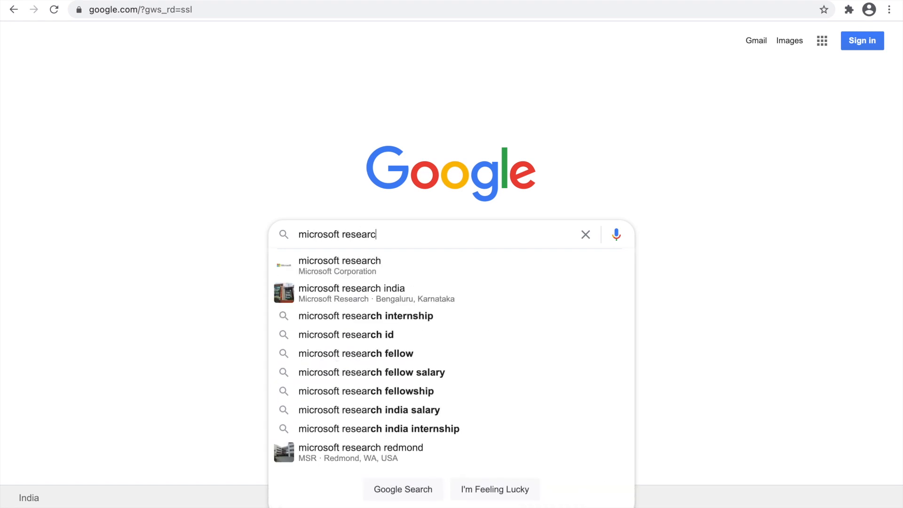
click(346, 334)
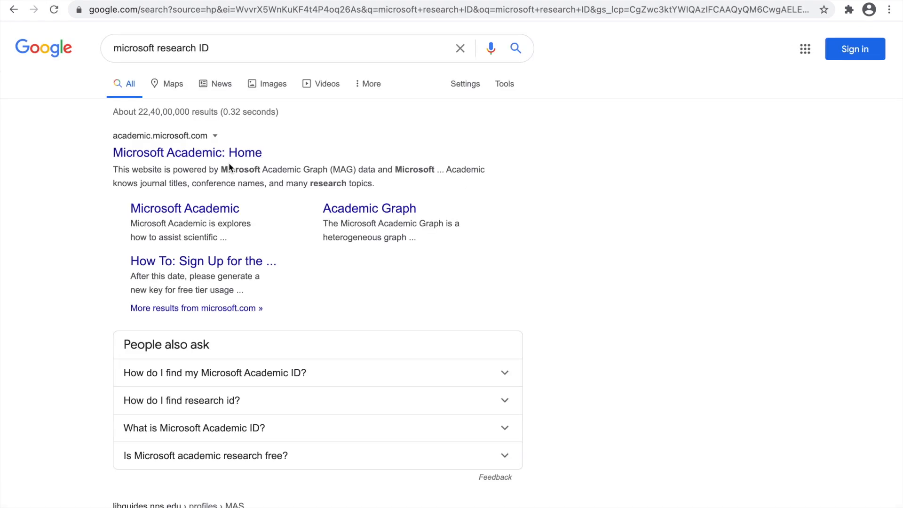
click(187, 153)
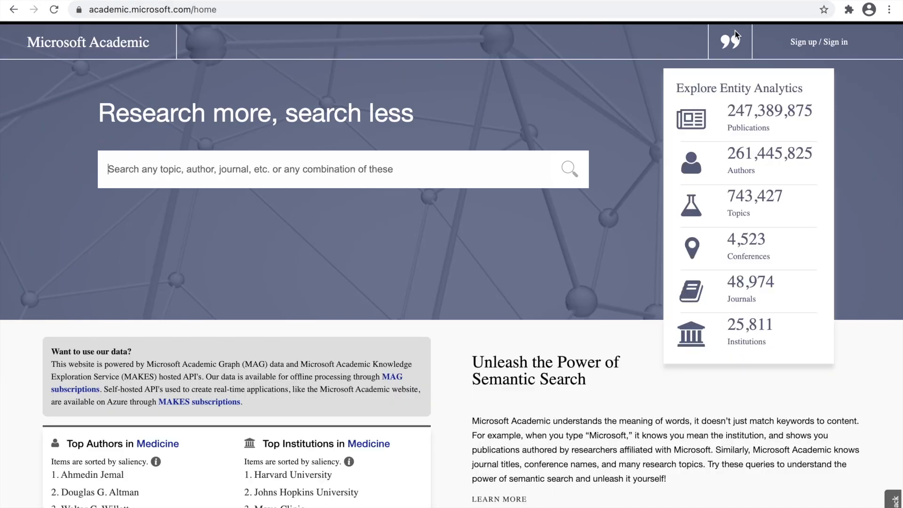
mouse_move(819, 48)
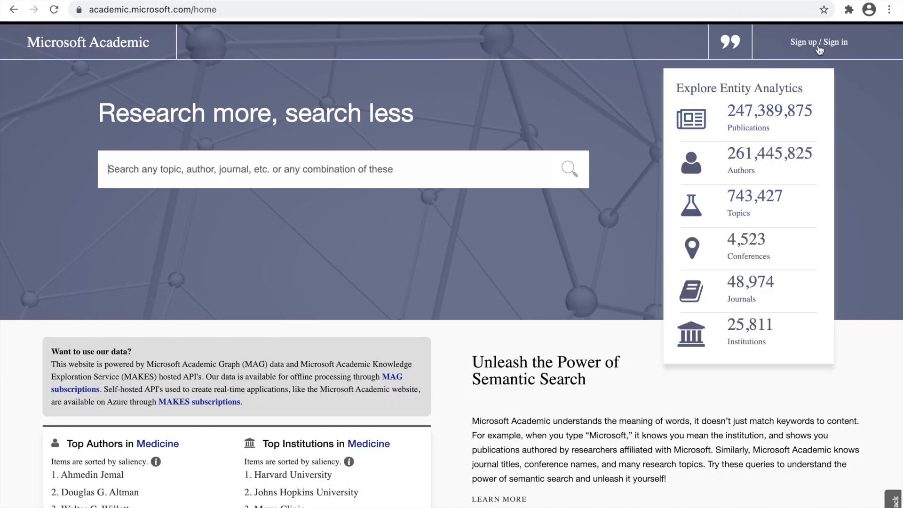
mouse_move(832, 57)
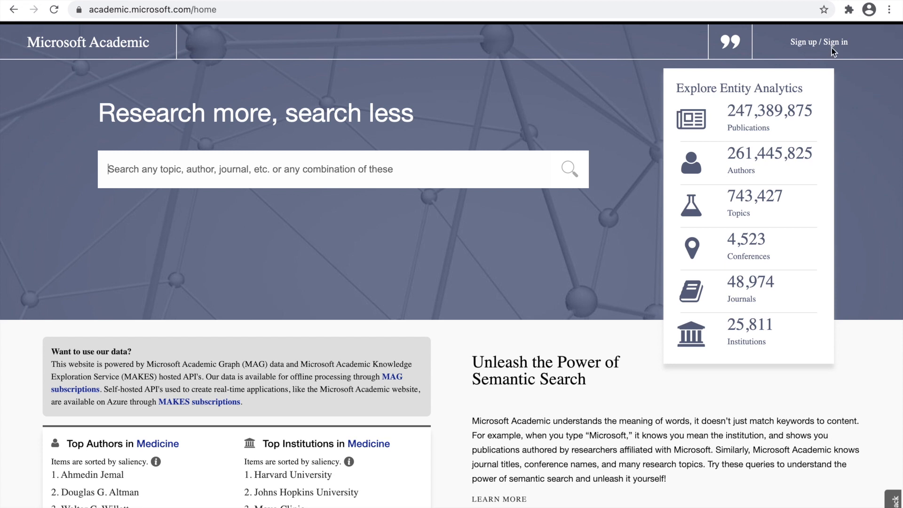
Step: Open the sign-in provider choices, briefly trying Facebook before returning
click(838, 42)
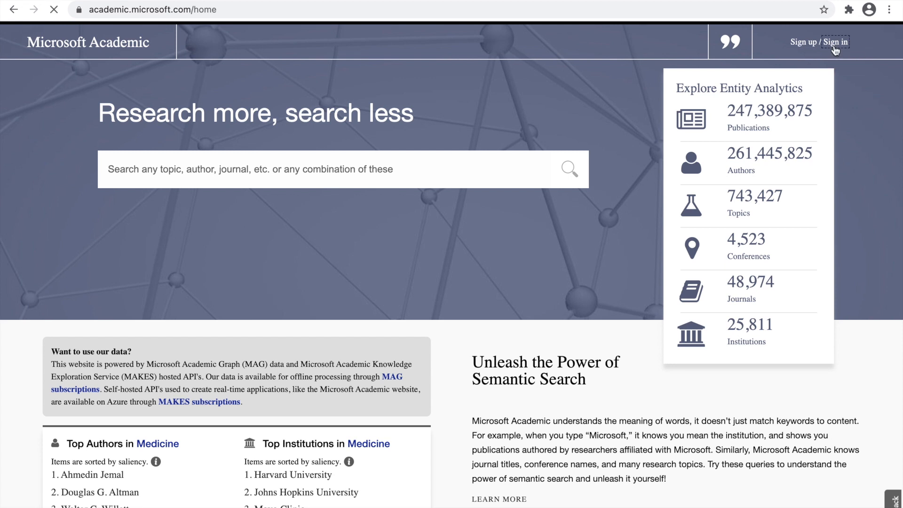
click(837, 42)
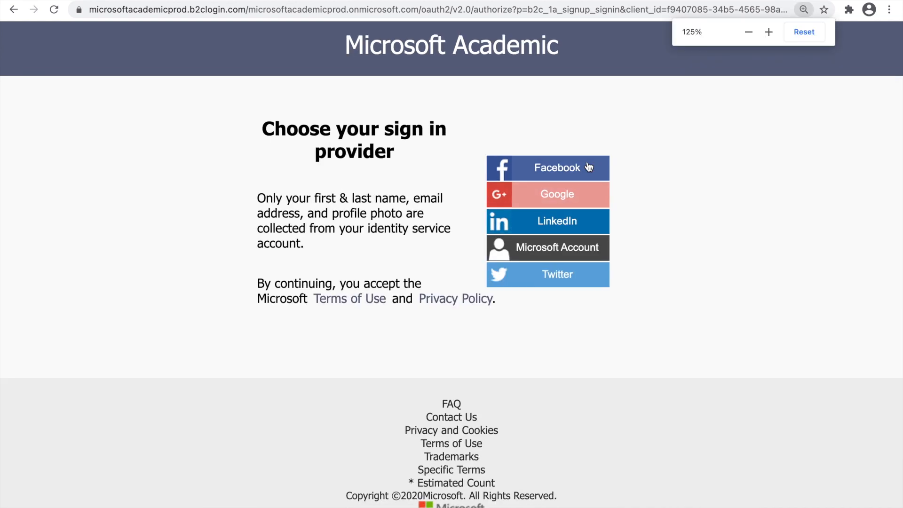
click(547, 168)
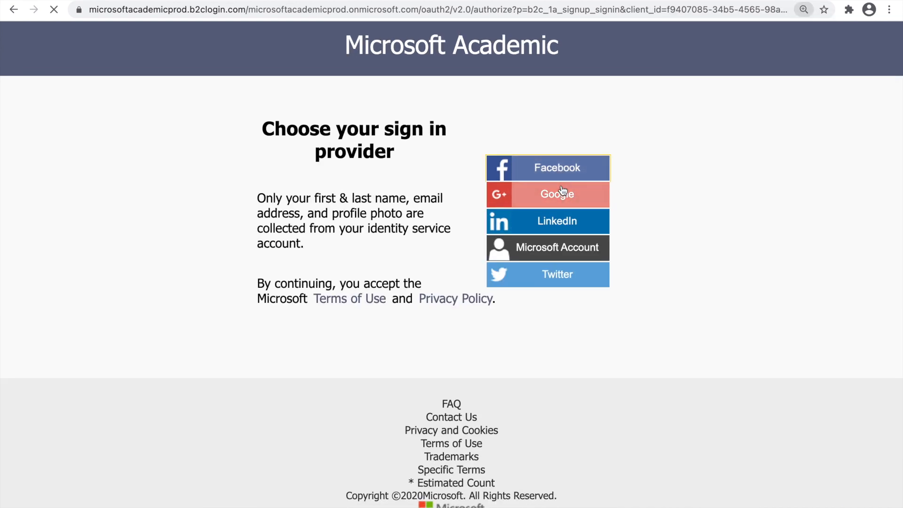
click(548, 168)
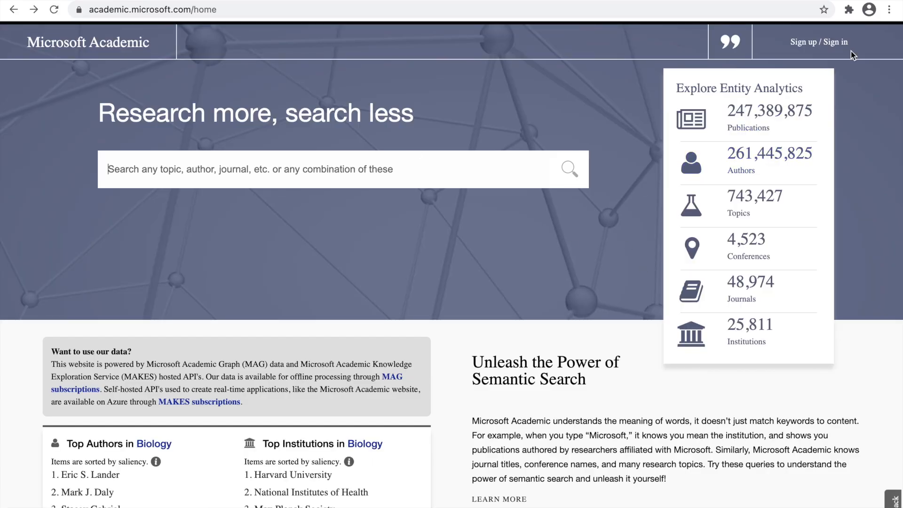
Step: Reopen the sign-in providers and choose LinkedIn to reach its login page
click(817, 41)
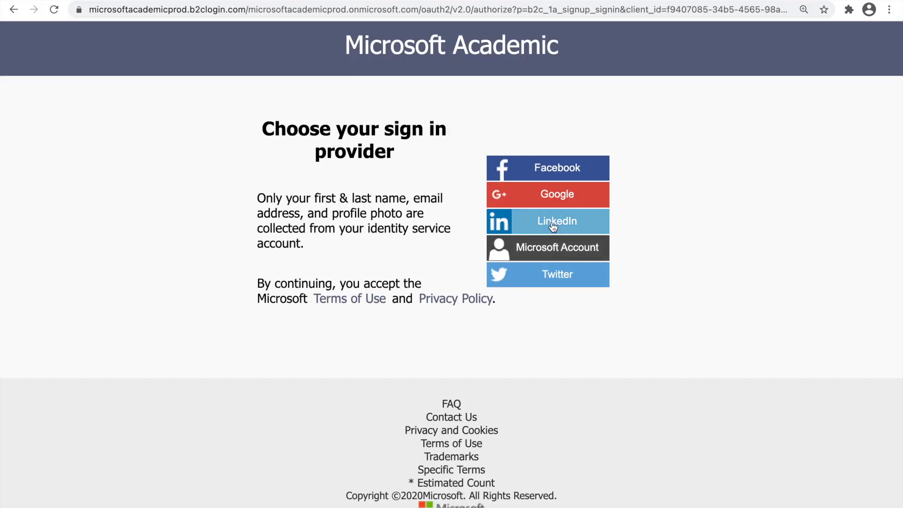
mouse_move(572, 246)
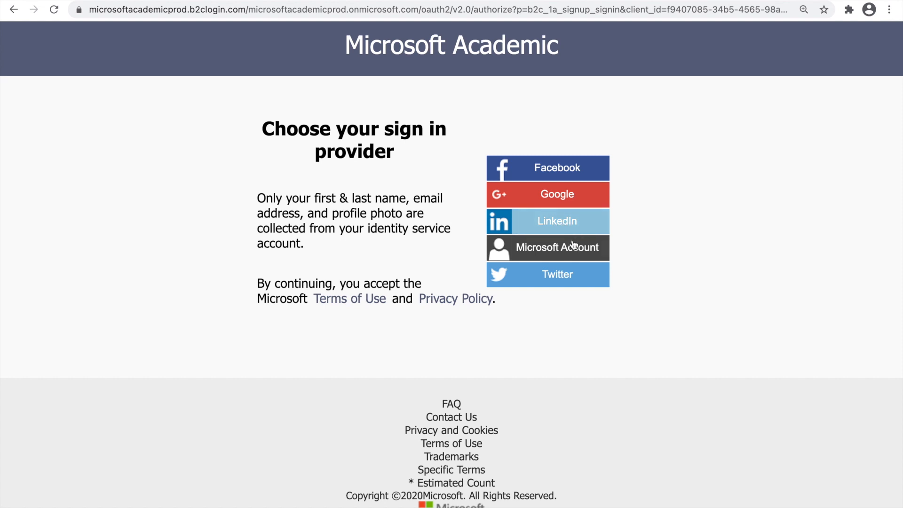
click(557, 221)
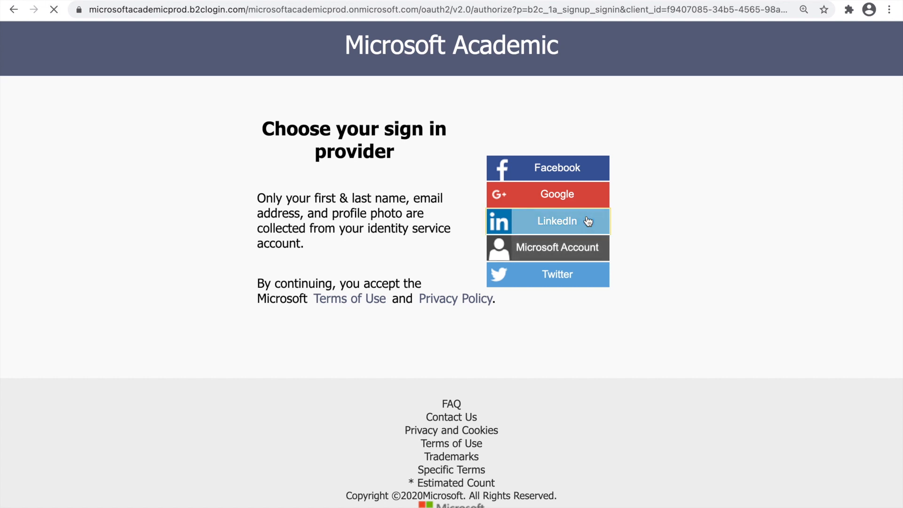
click(556, 221)
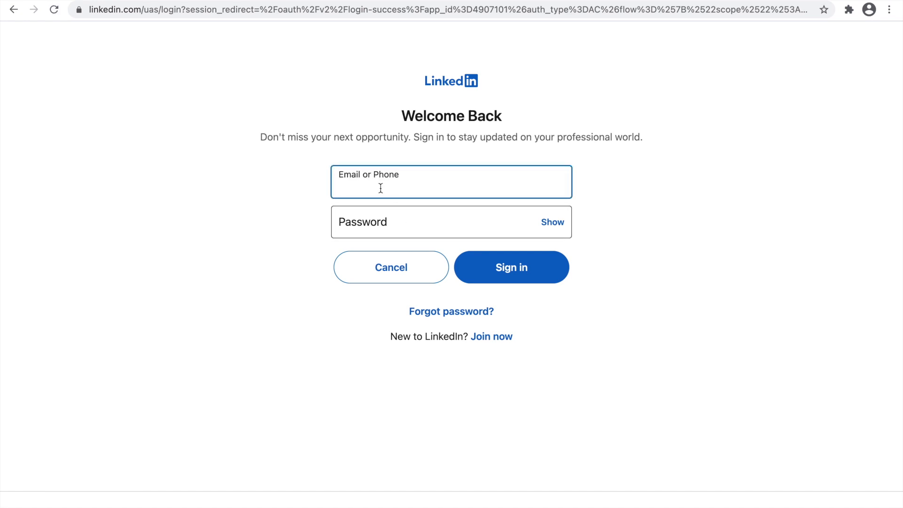
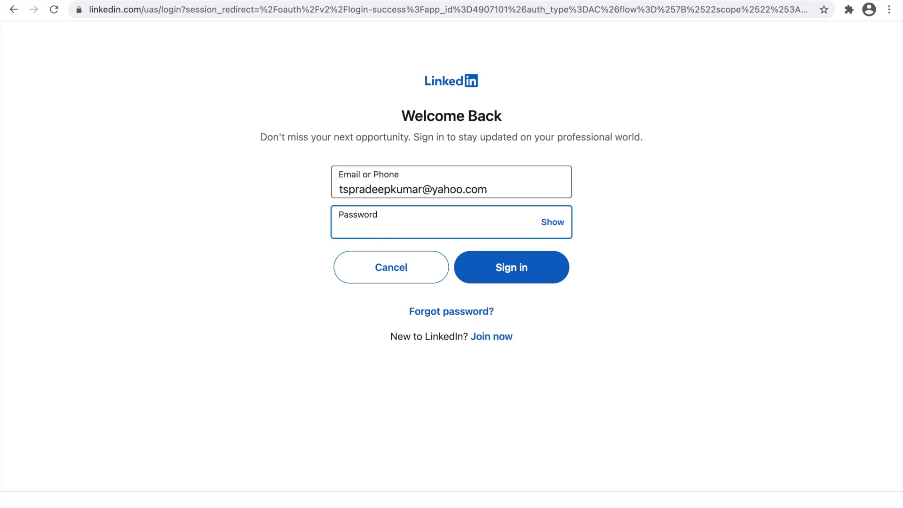
Step: Log in to LinkedIn as 'tspradeepku' with the account password
text(••)
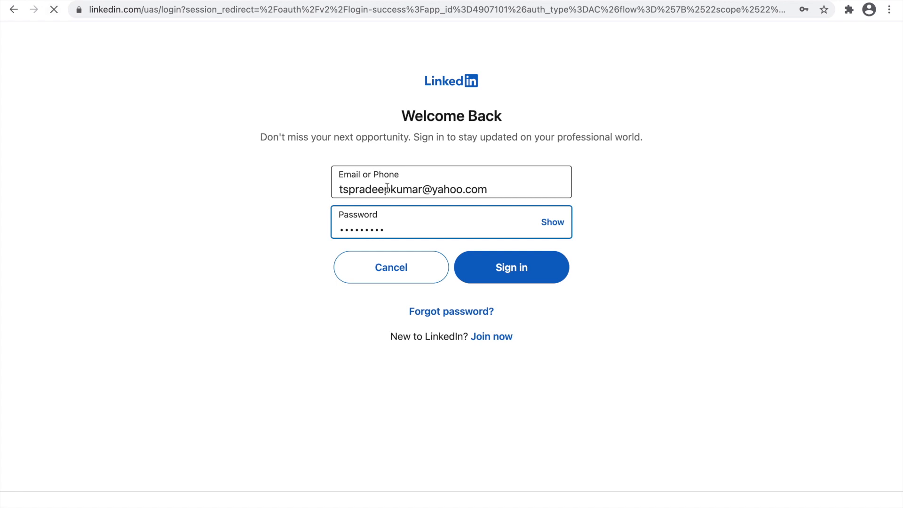
click(511, 267)
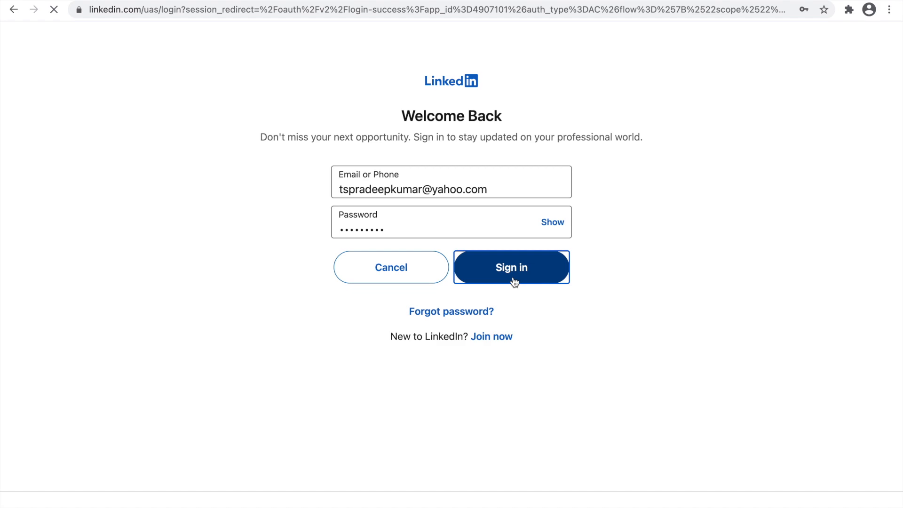
click(512, 267)
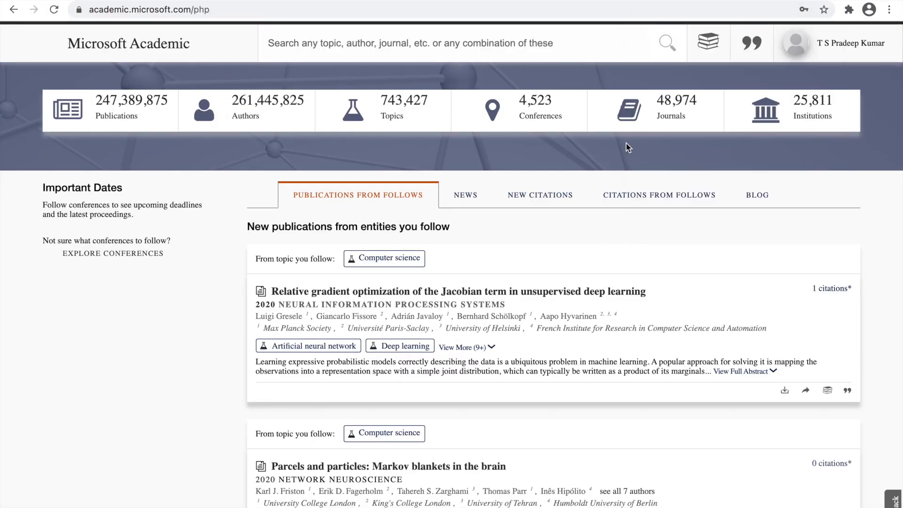
mouse_move(814, 42)
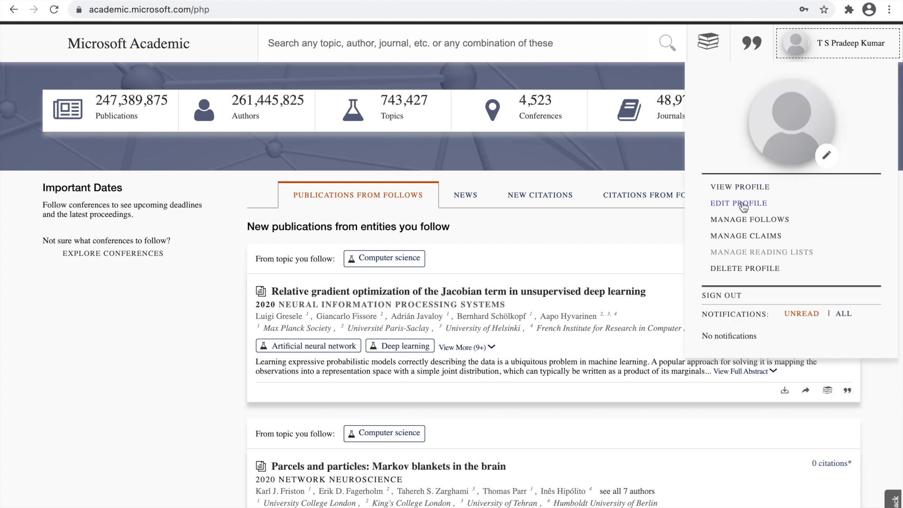
mouse_move(756, 195)
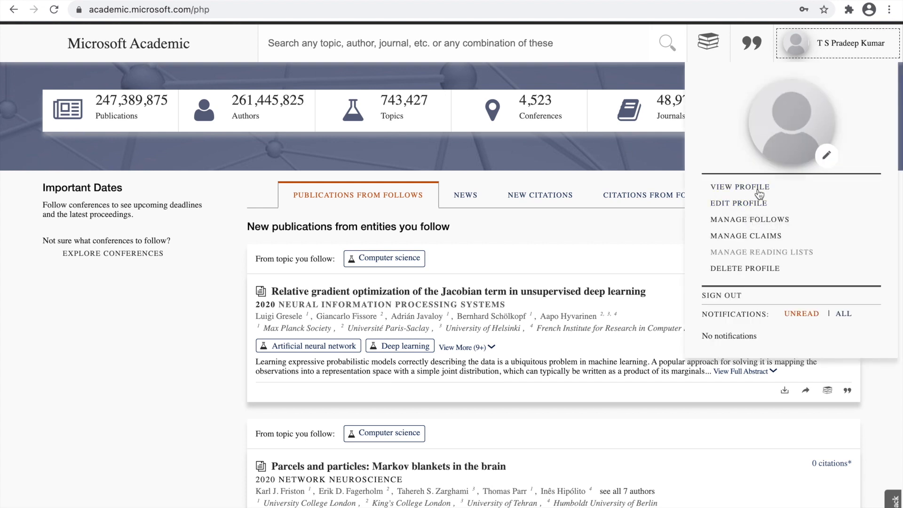
click(737, 203)
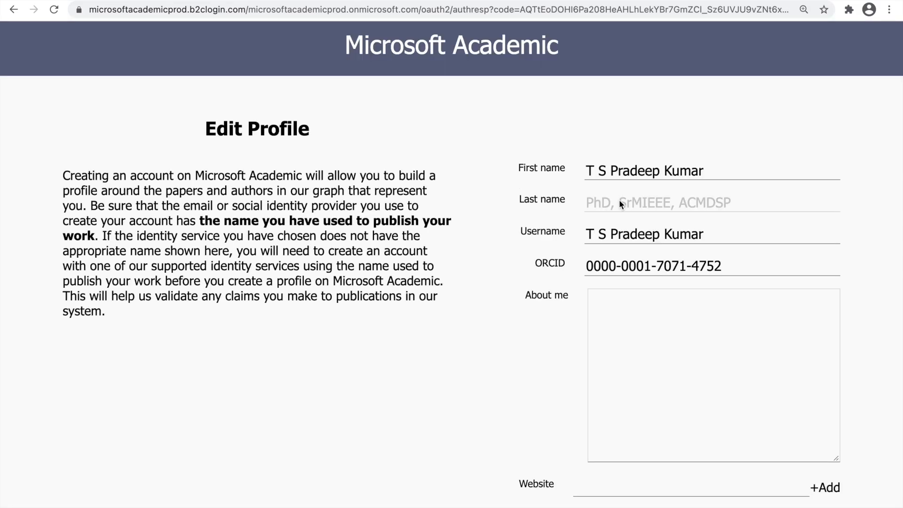
double_click(652, 265)
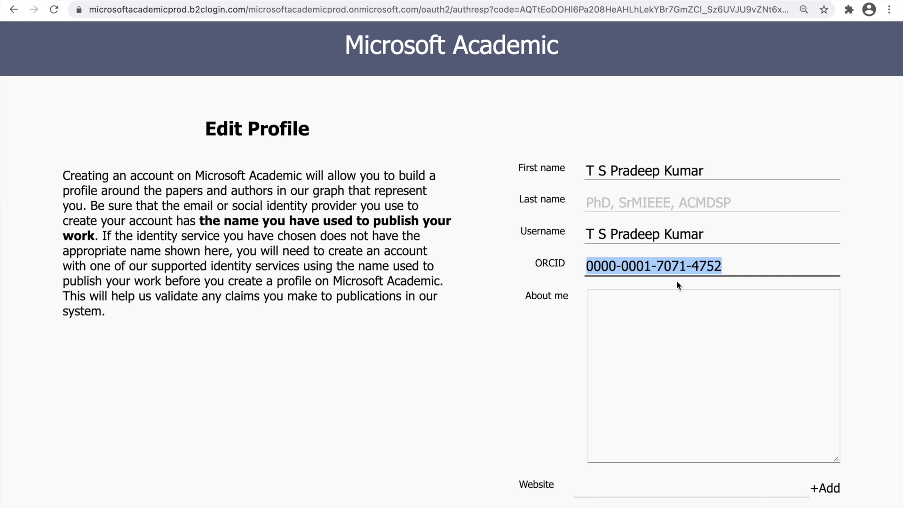
mouse_move(604, 368)
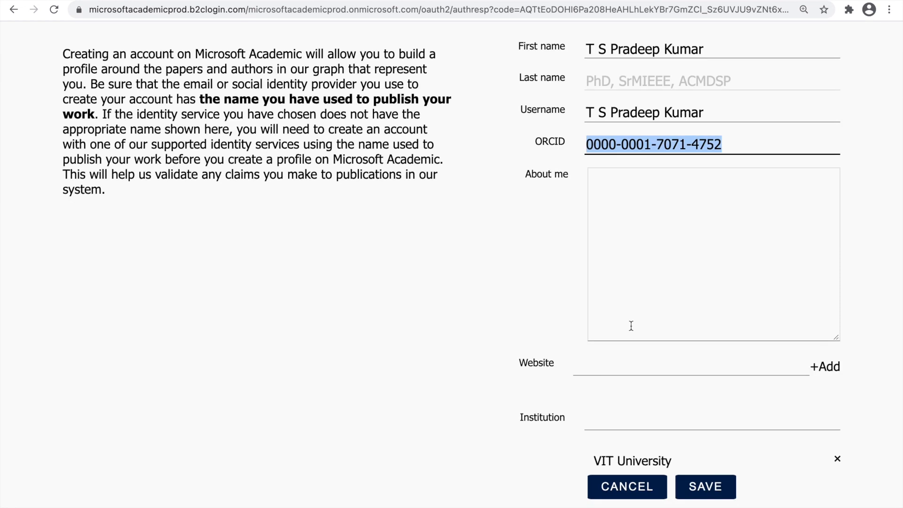
mouse_move(641, 497)
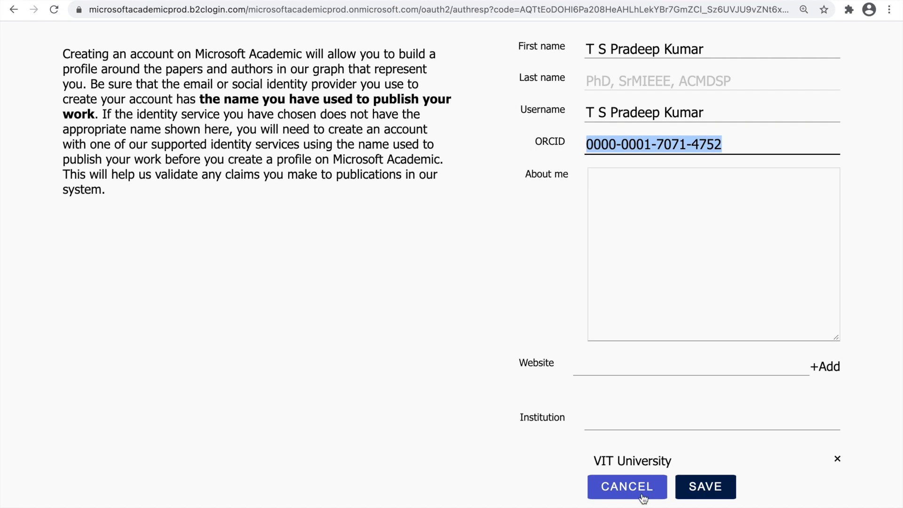
click(705, 486)
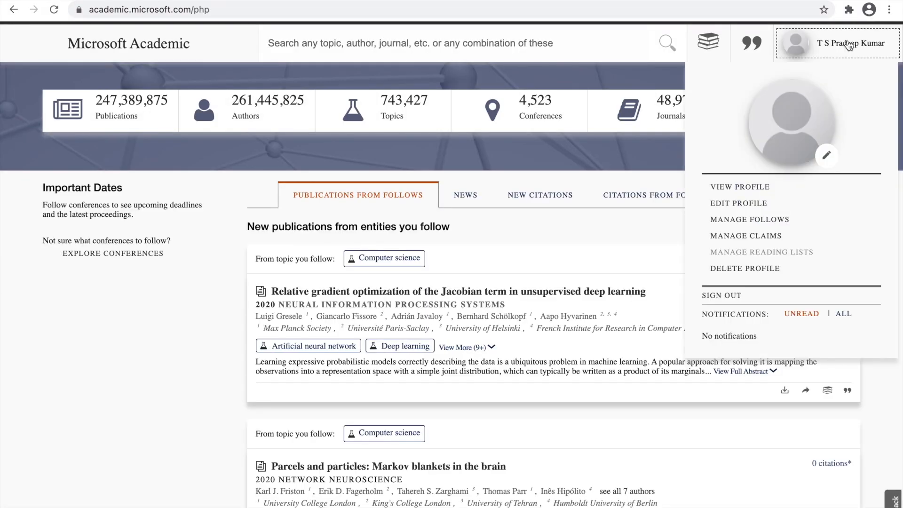
Step: Open Manage Claims and cancel leaving for T.S. Pradeep Kumar's author page
click(745, 235)
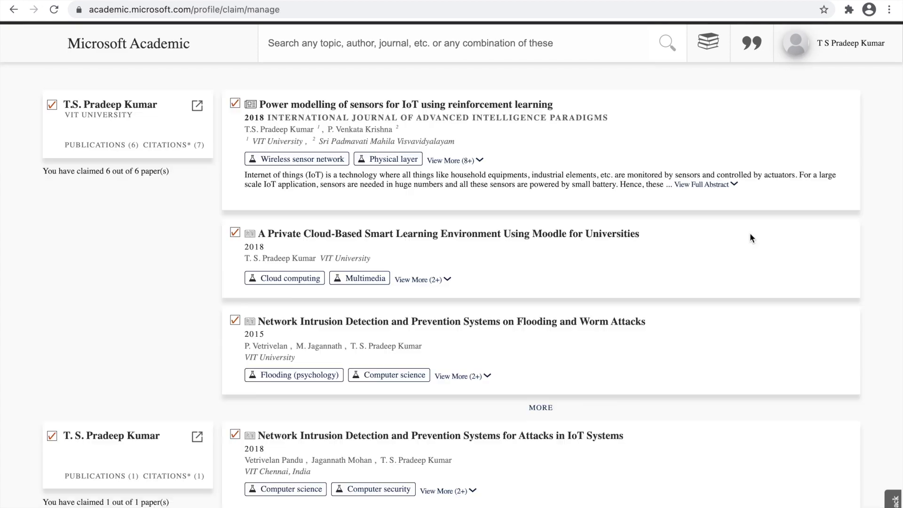
mouse_move(98, 217)
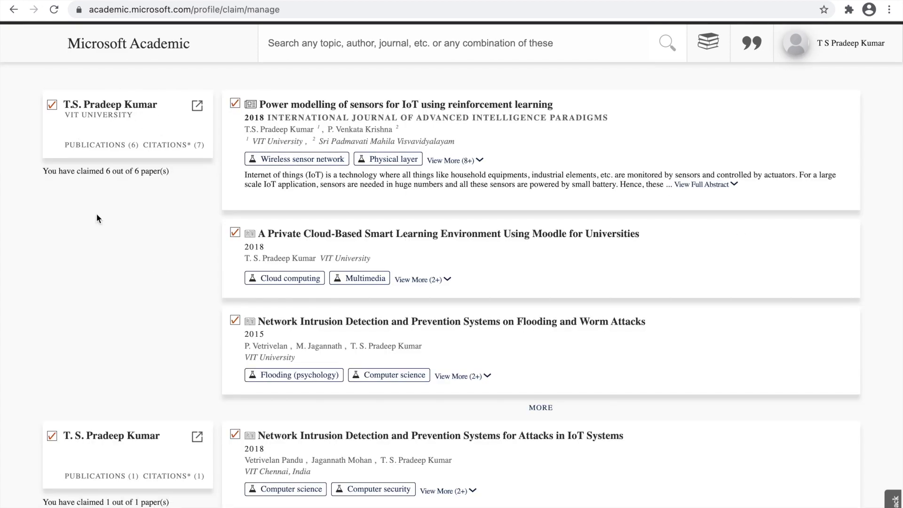
scroll(down, 3)
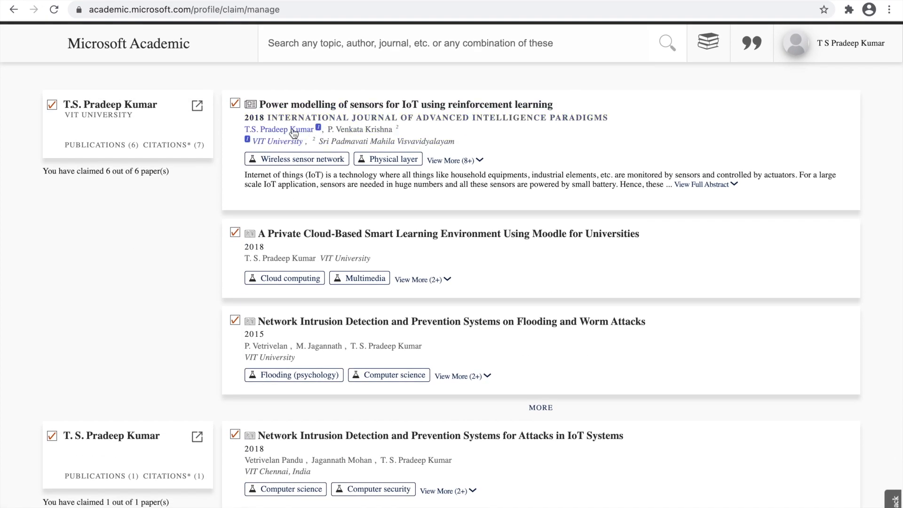
click(280, 129)
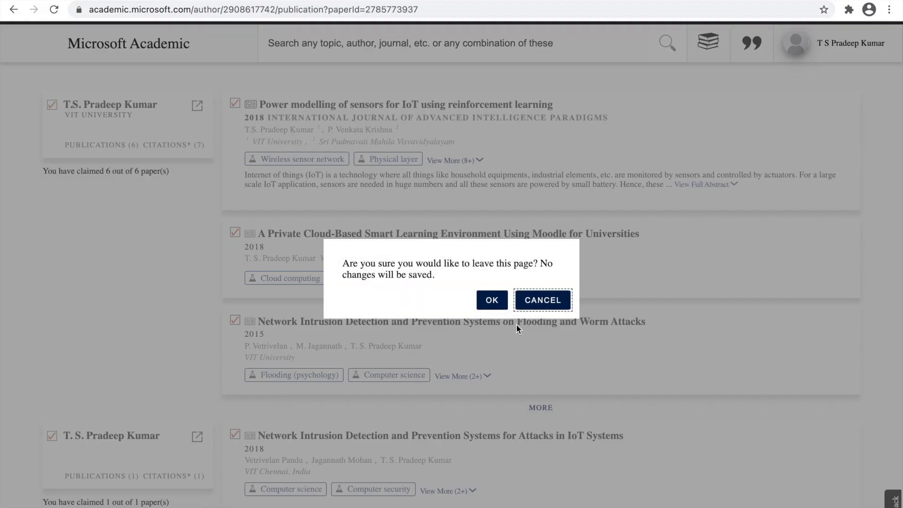
click(492, 300)
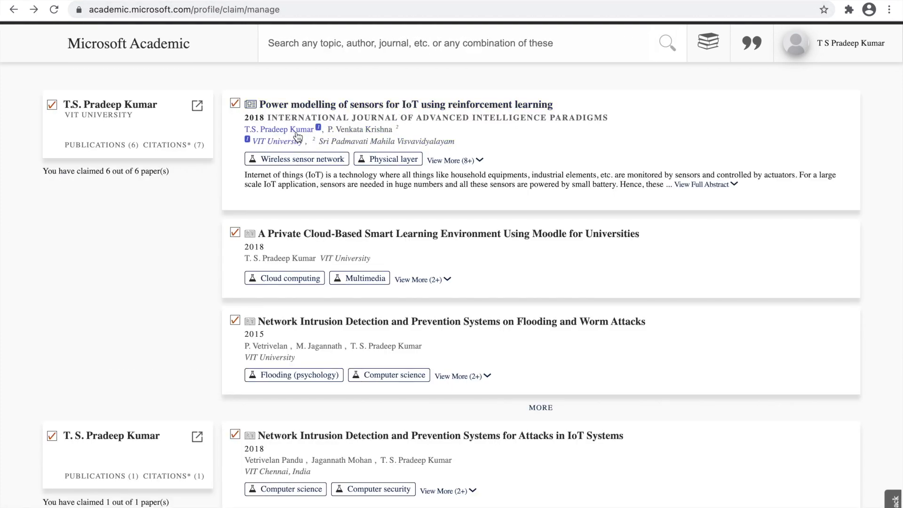
right_click(278, 129)
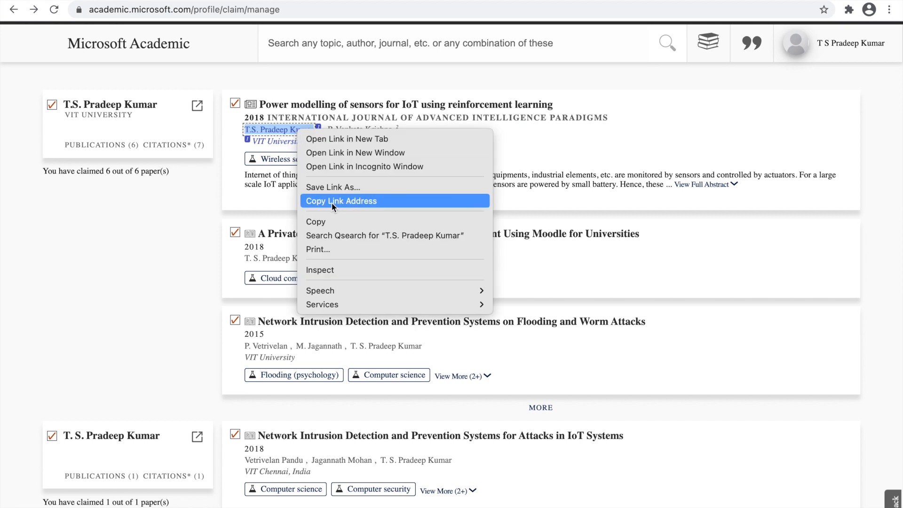
mouse_move(349, 206)
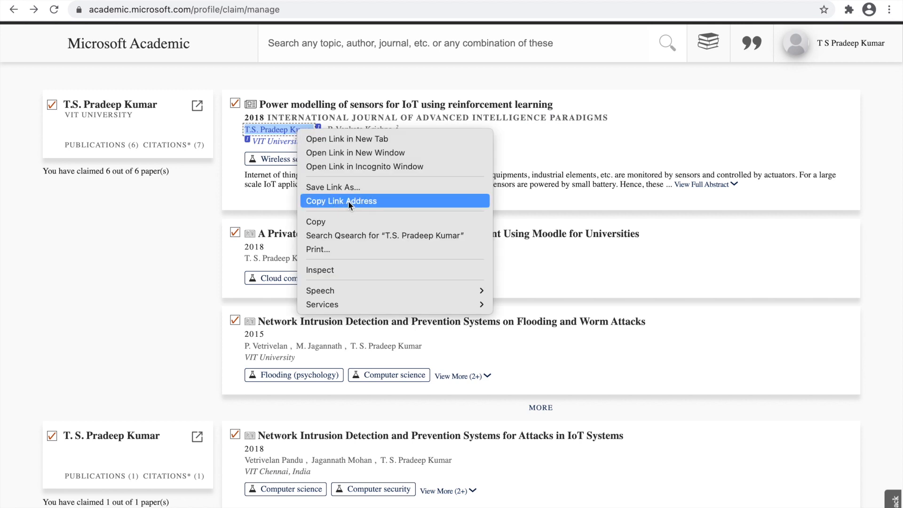
click(341, 201)
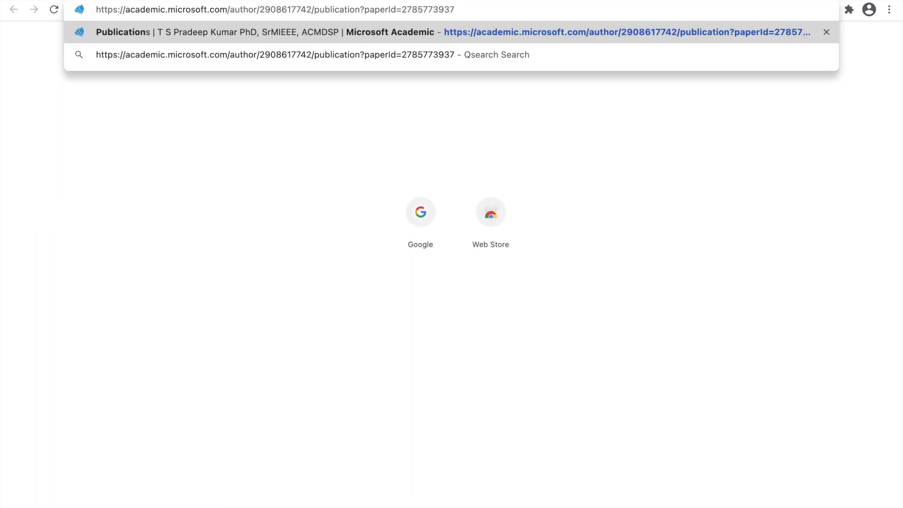
double_click(280, 7)
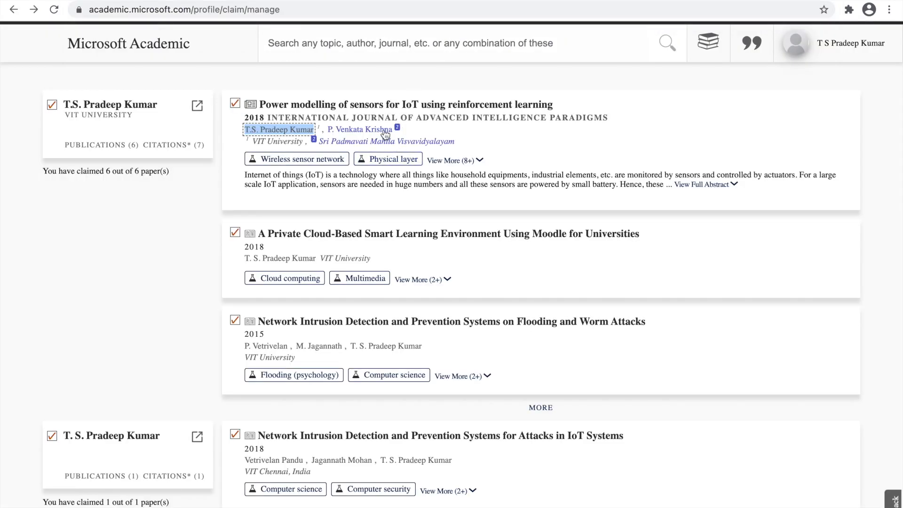
right_click(358, 130)
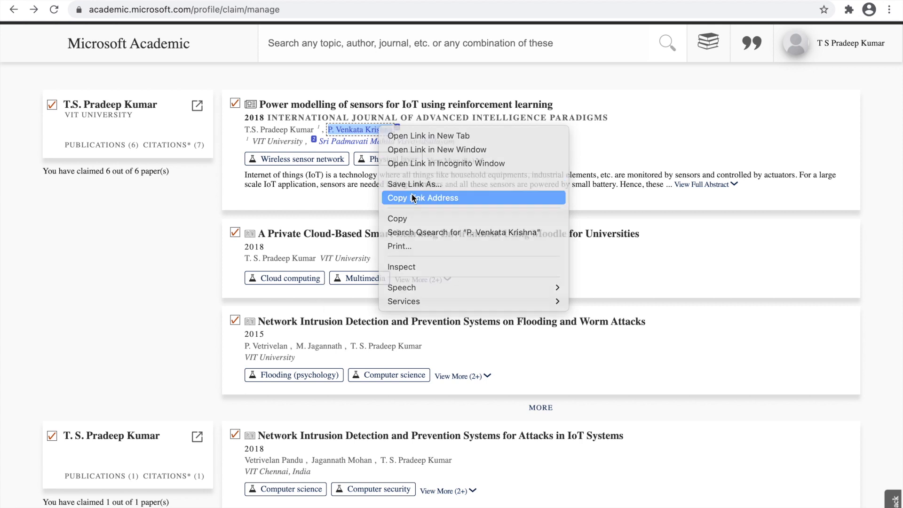
click(422, 198)
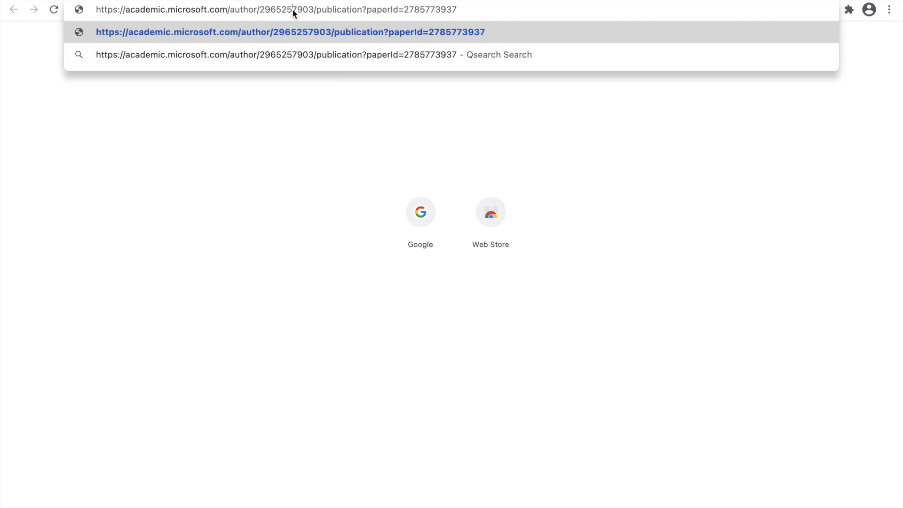
double_click(286, 8)
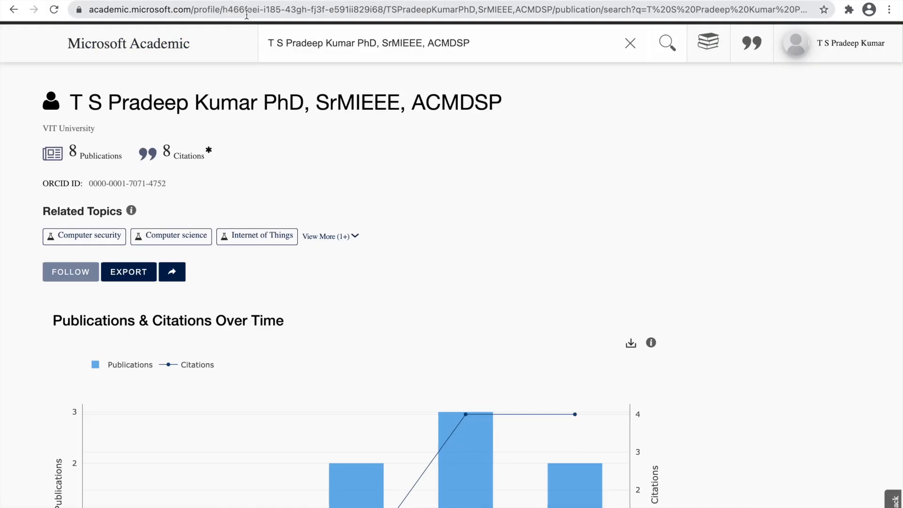
scroll(down, 3)
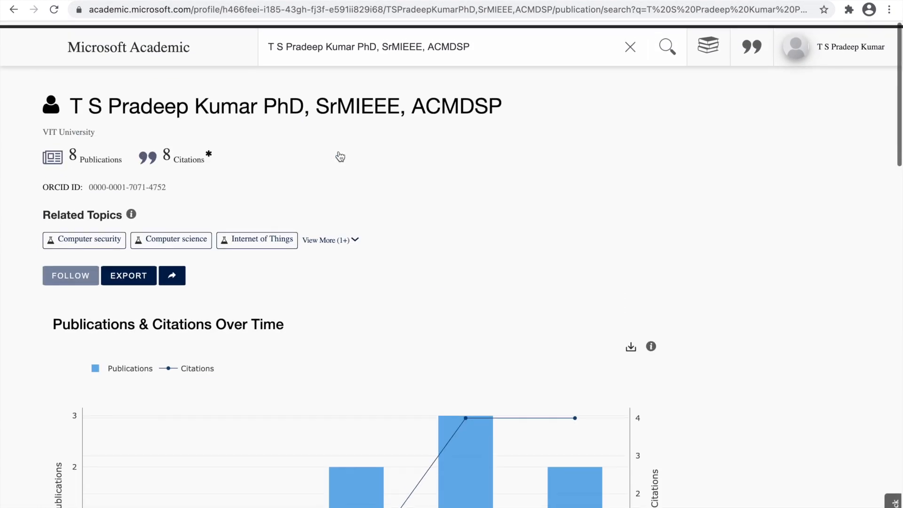
key(ctrl+t)
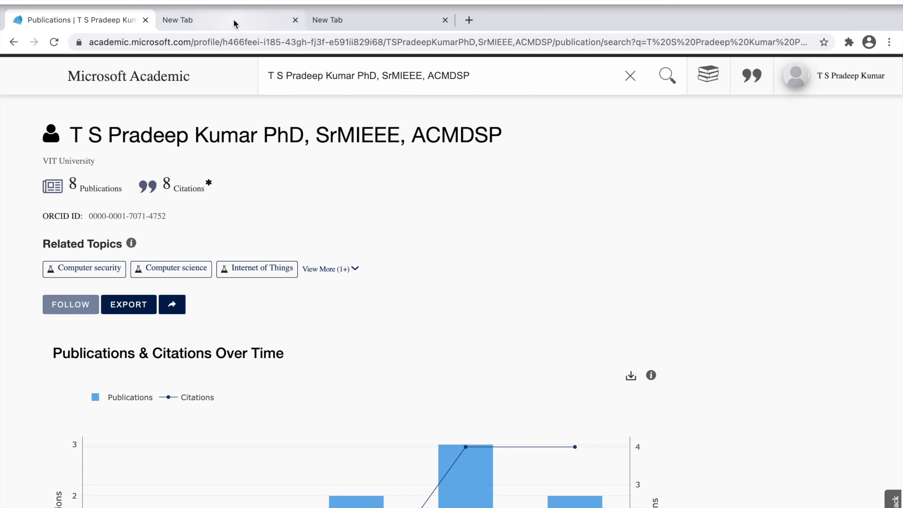
click(224, 20)
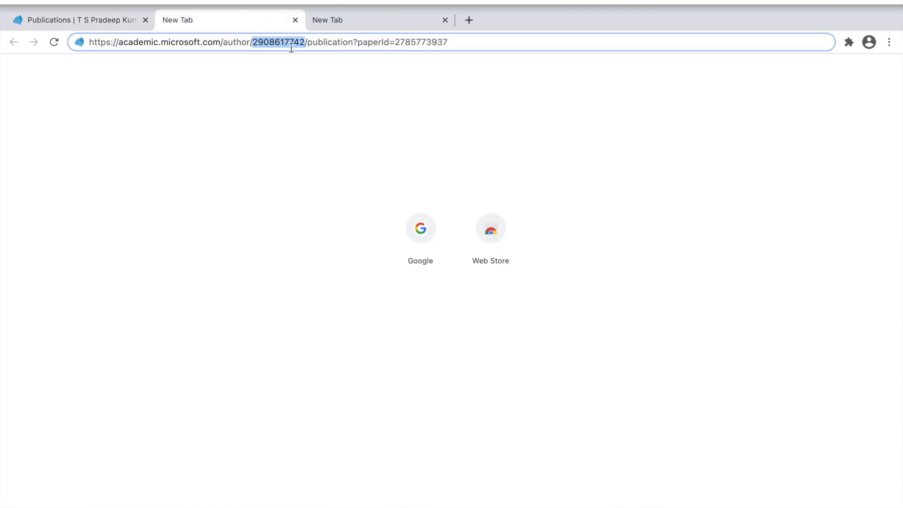